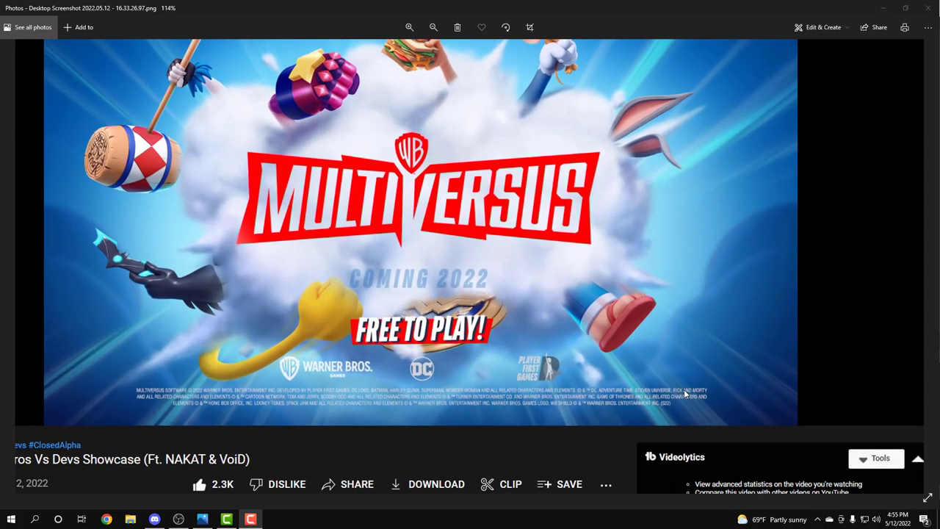
# - Zoom in four times toward the Rick and Morty copyright line at bottom right
pyautogui.click(409, 27)
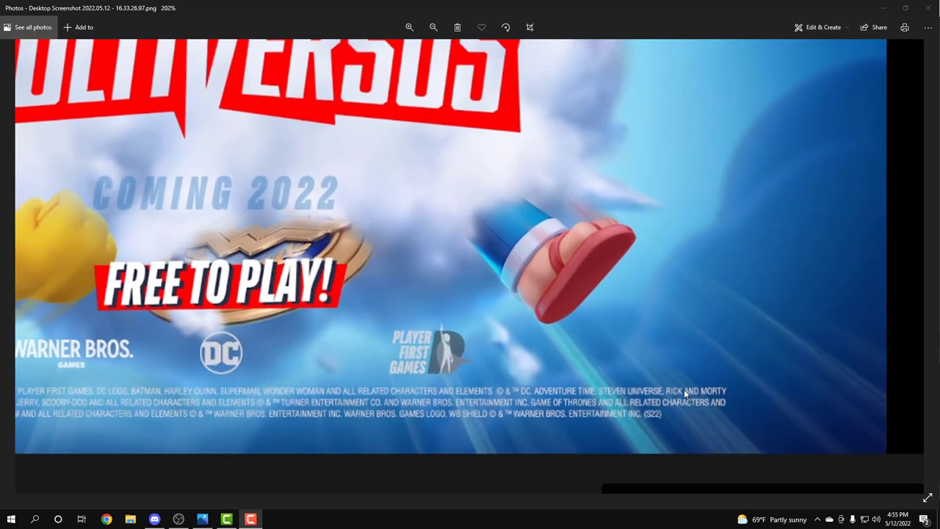
pyautogui.click(409, 27)
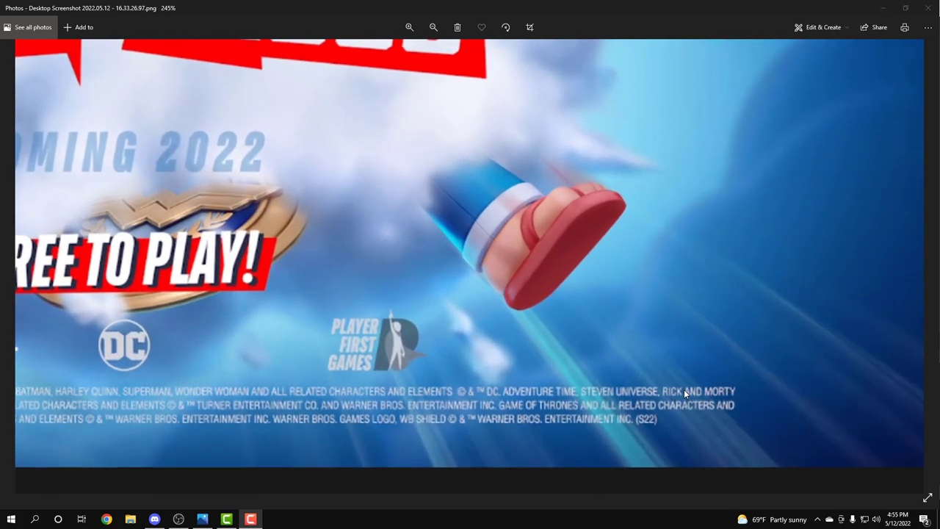
pyautogui.click(409, 27)
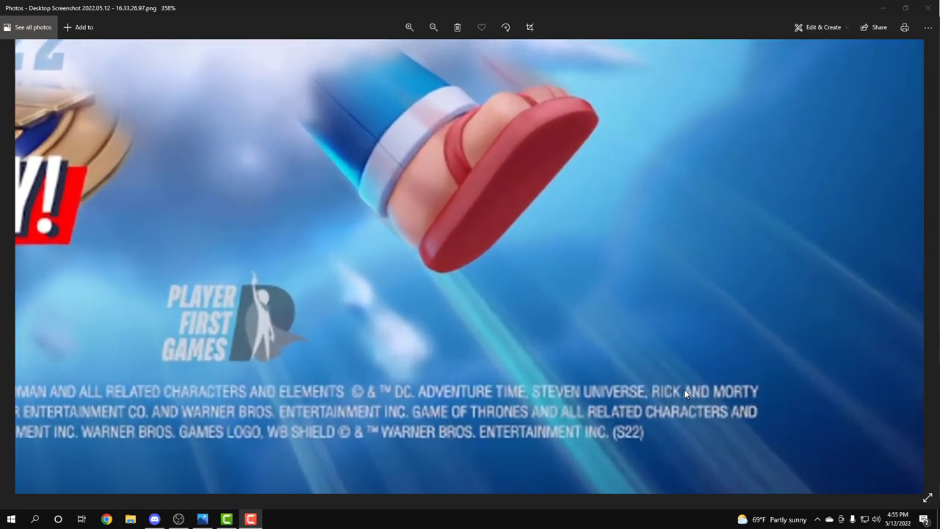
pyautogui.click(409, 27)
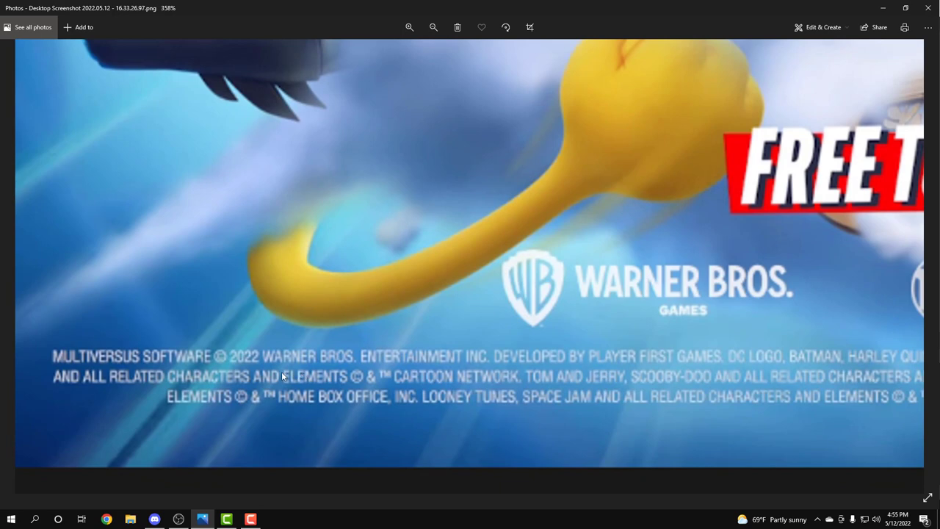
pyautogui.moveTo(326, 382)
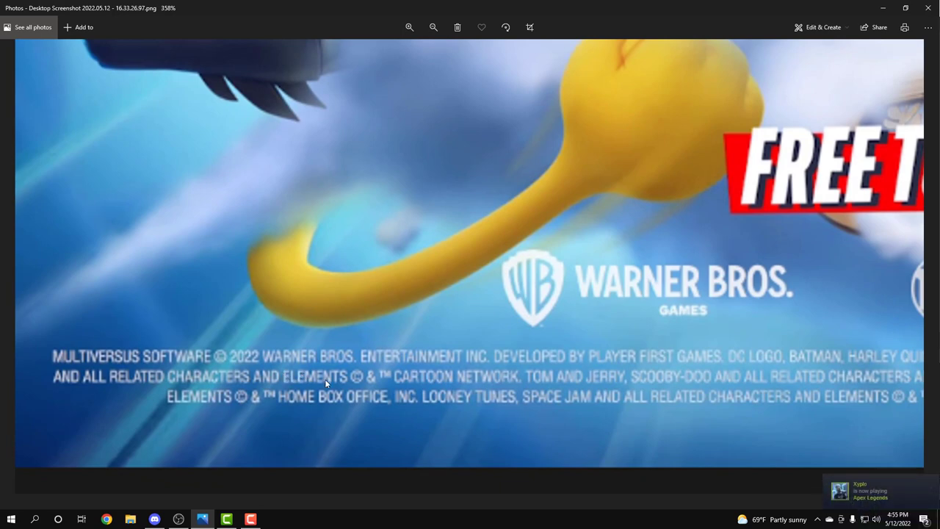
pyautogui.moveTo(337, 381)
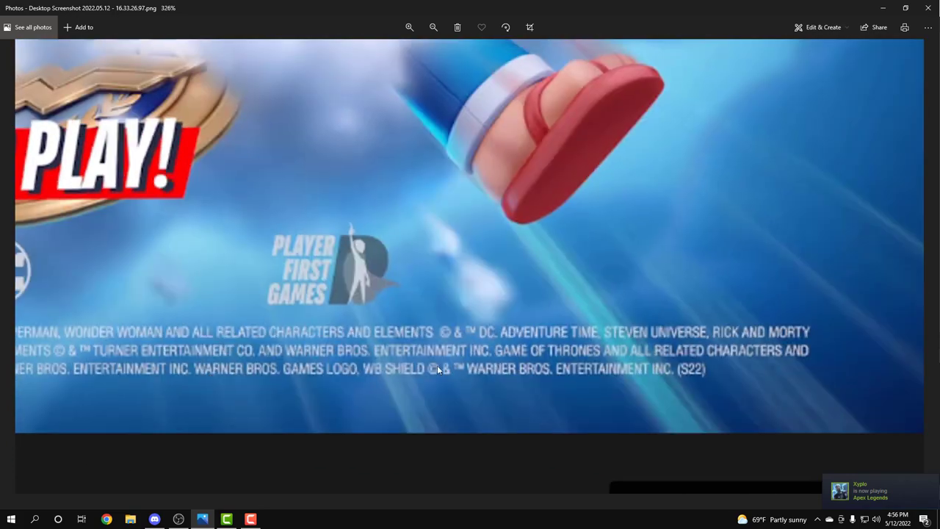
pyautogui.click(409, 27)
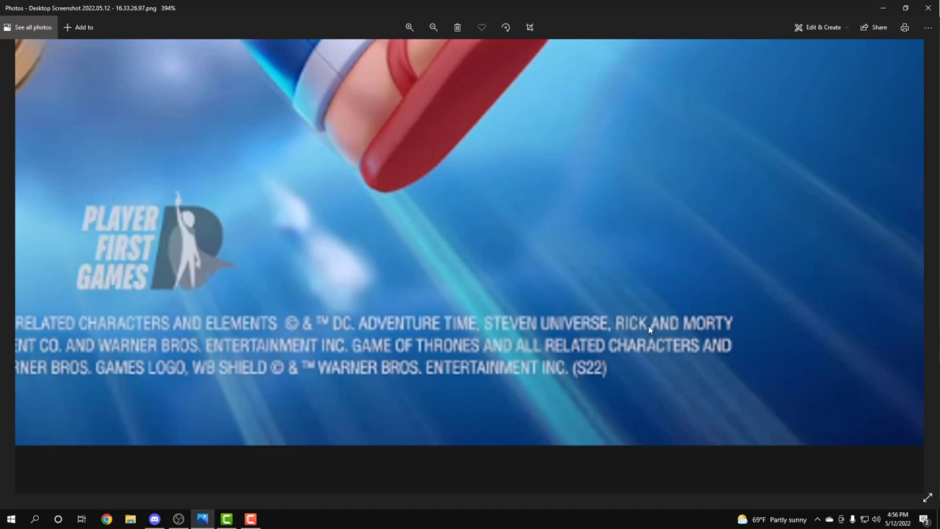
pyautogui.moveTo(327, 359)
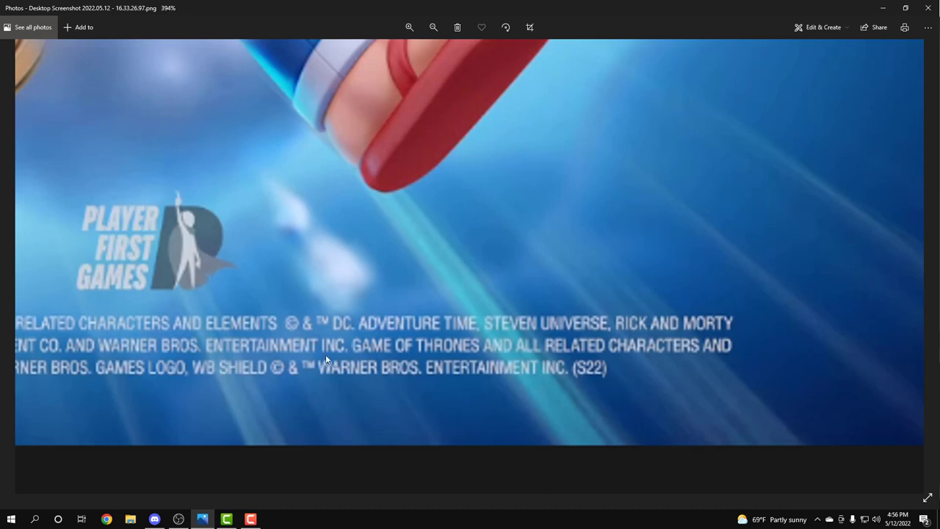
pyautogui.moveTo(252, 358)
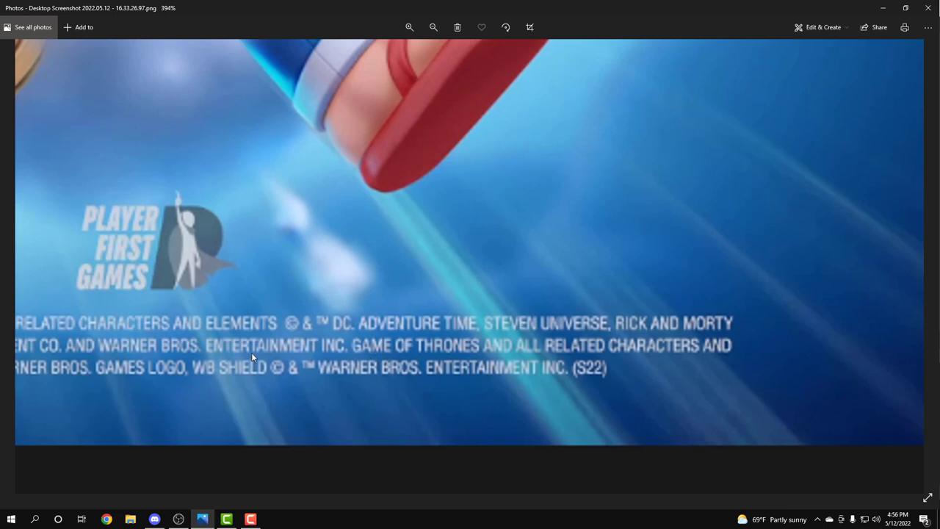
pyautogui.moveTo(219, 356)
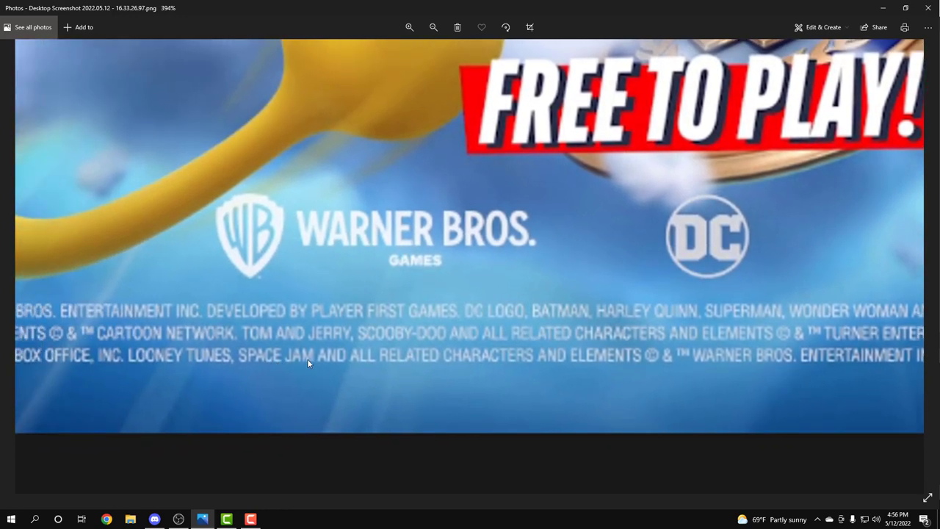
pyautogui.moveTo(350, 367)
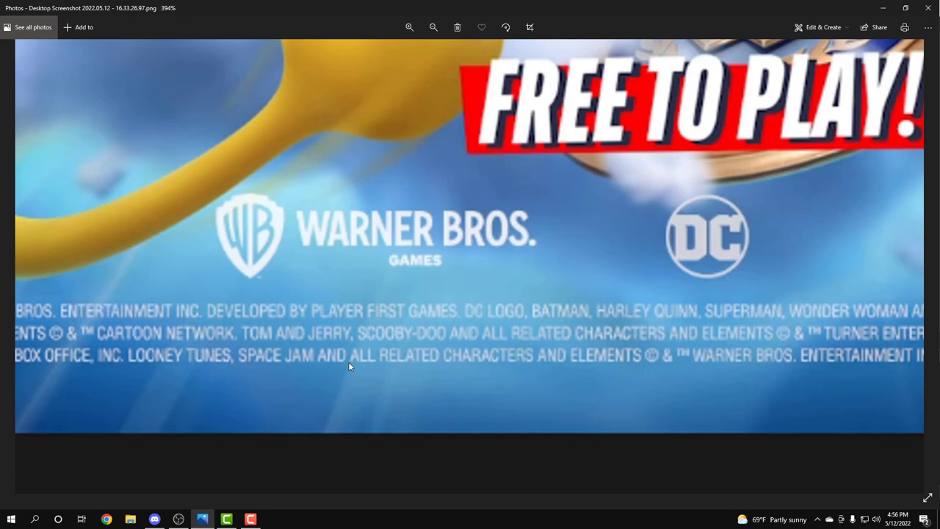
pyautogui.moveTo(418, 372)
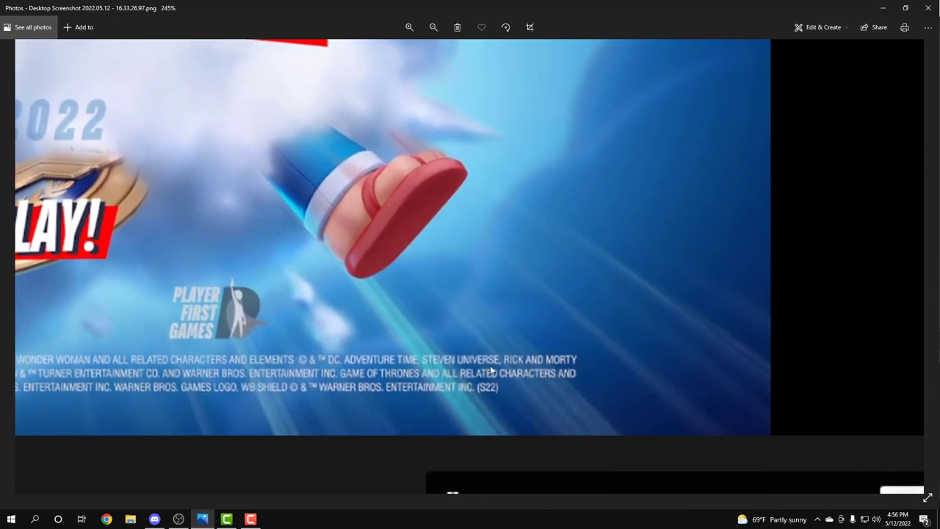
# - Zoom in on the Looney Tunes and Space Jam credit beneath the Warner Bros. logo
pyautogui.click(409, 27)
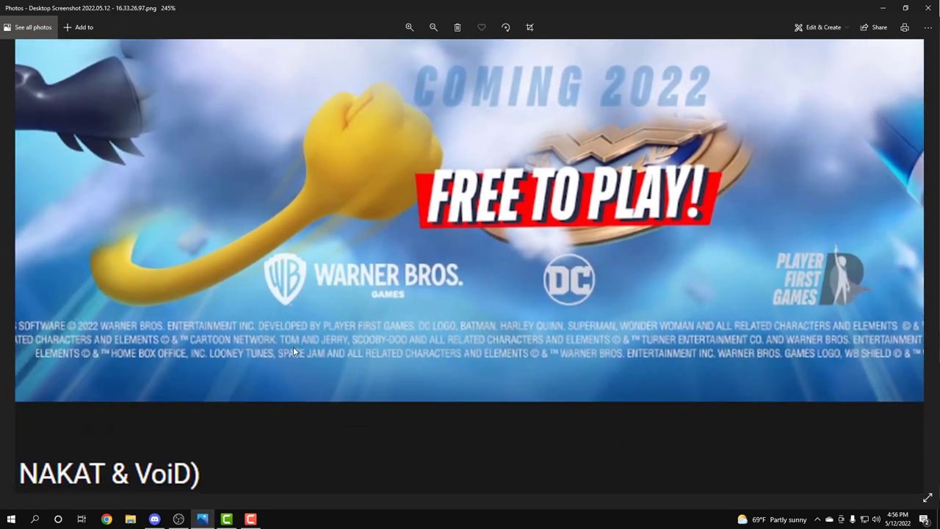
pyautogui.click(409, 27)
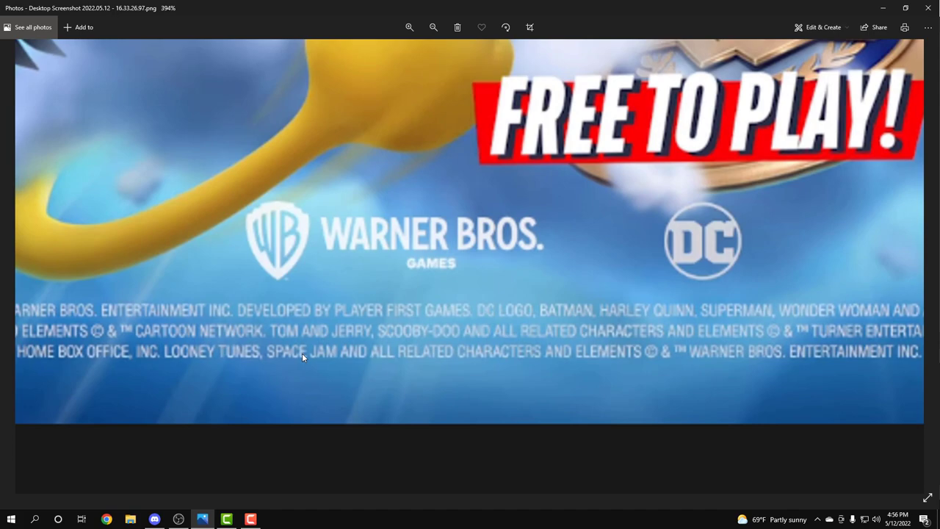
pyautogui.click(433, 27)
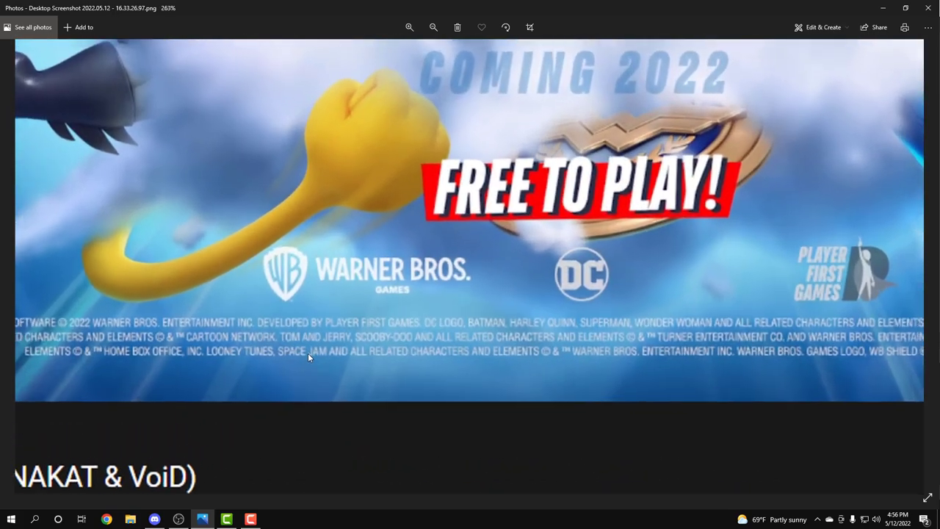
pyautogui.click(433, 27)
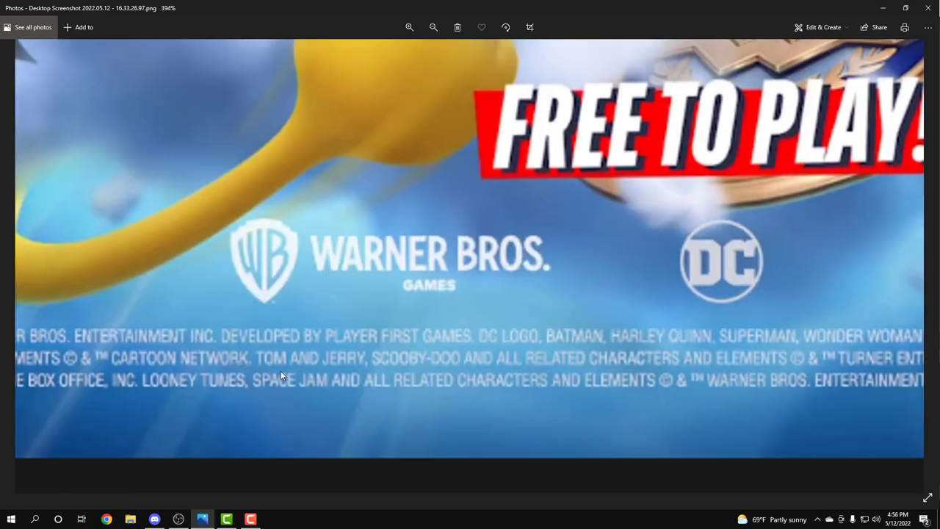
# - Zoom out to the whole screenshot, then zoom in on the Rick and Morty credit
pyautogui.click(434, 27)
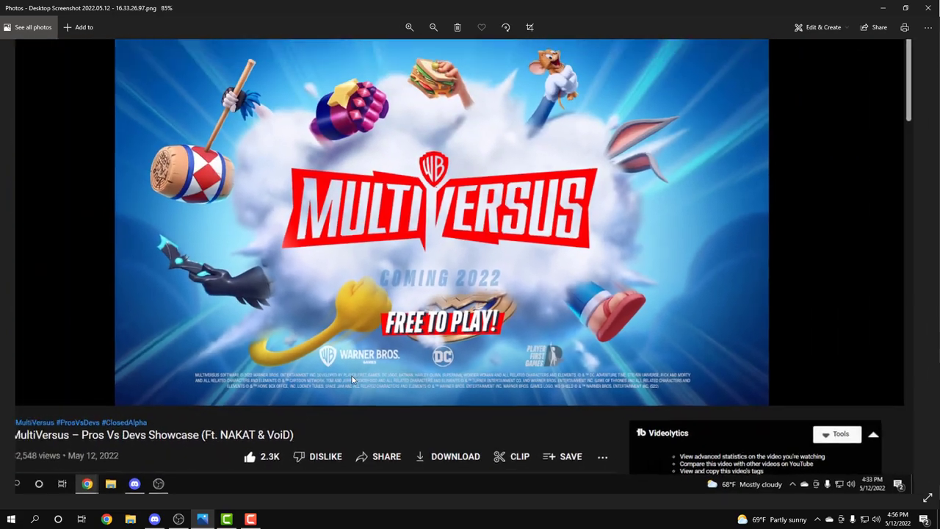
pyautogui.click(409, 28)
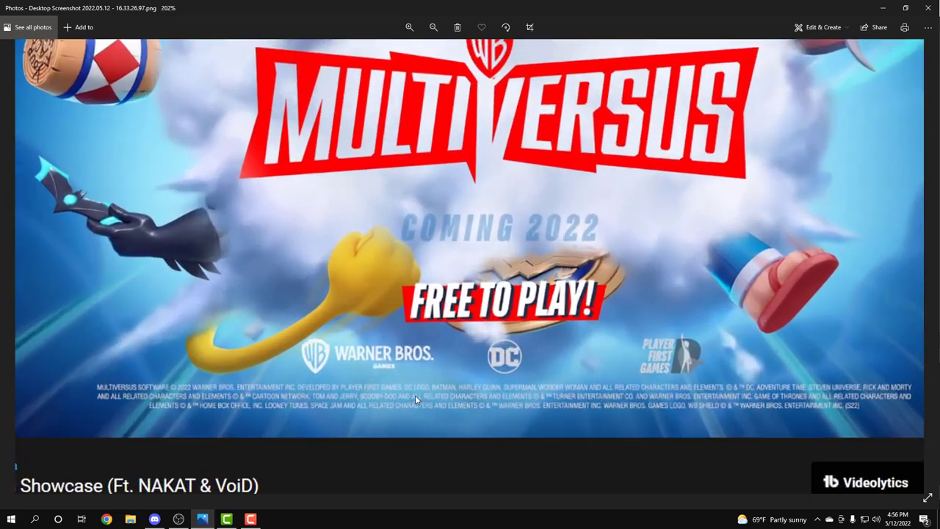
pyautogui.click(409, 28)
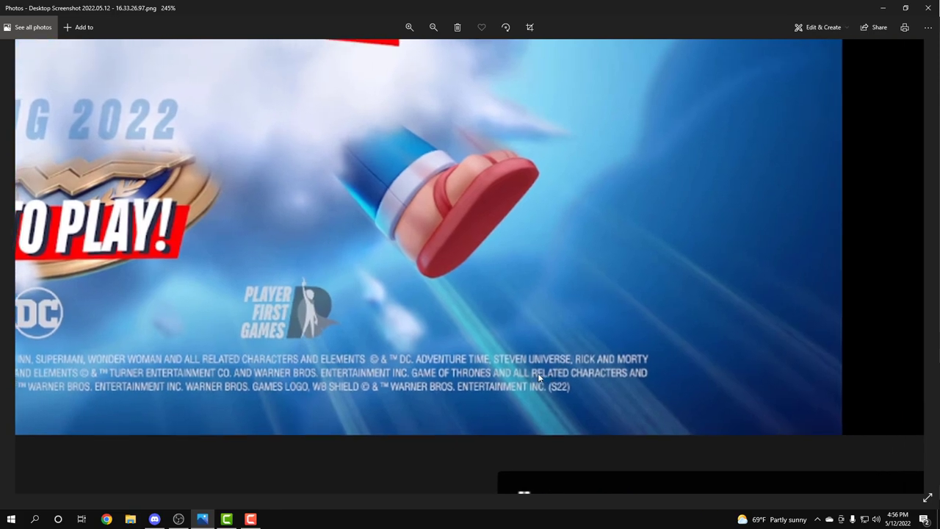
pyautogui.click(409, 27)
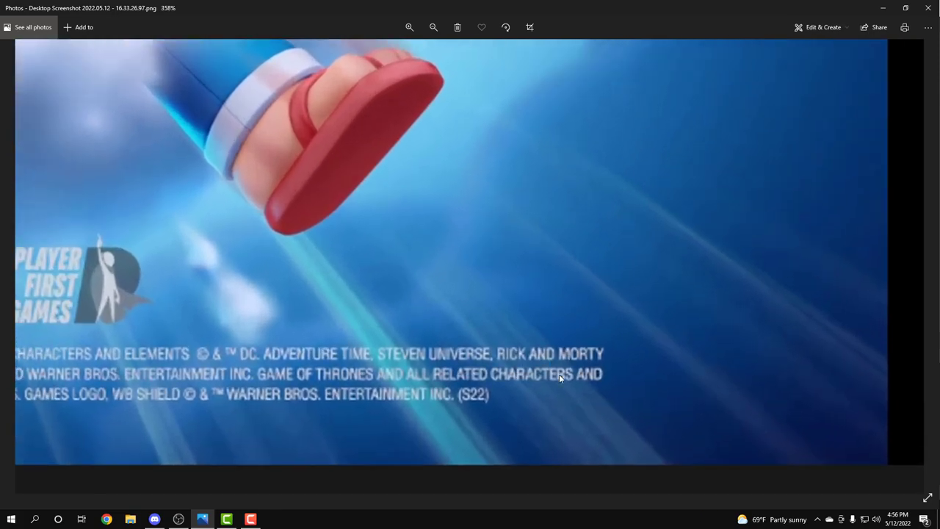